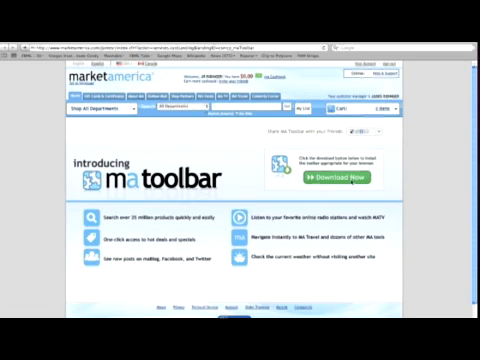
Start downloading the MA Toolbar installer with the green Download Now button
click(328, 184)
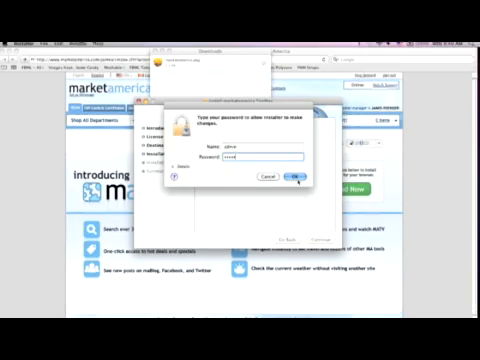
Approve the marketamerica Toolbar installation with administrator credentials
click(295, 178)
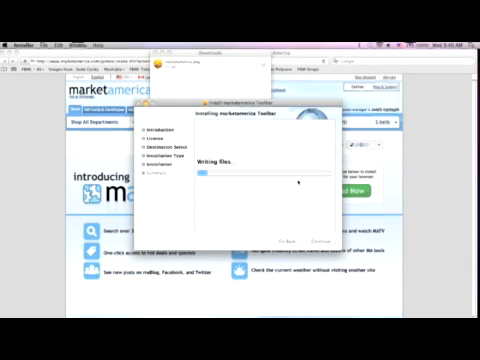